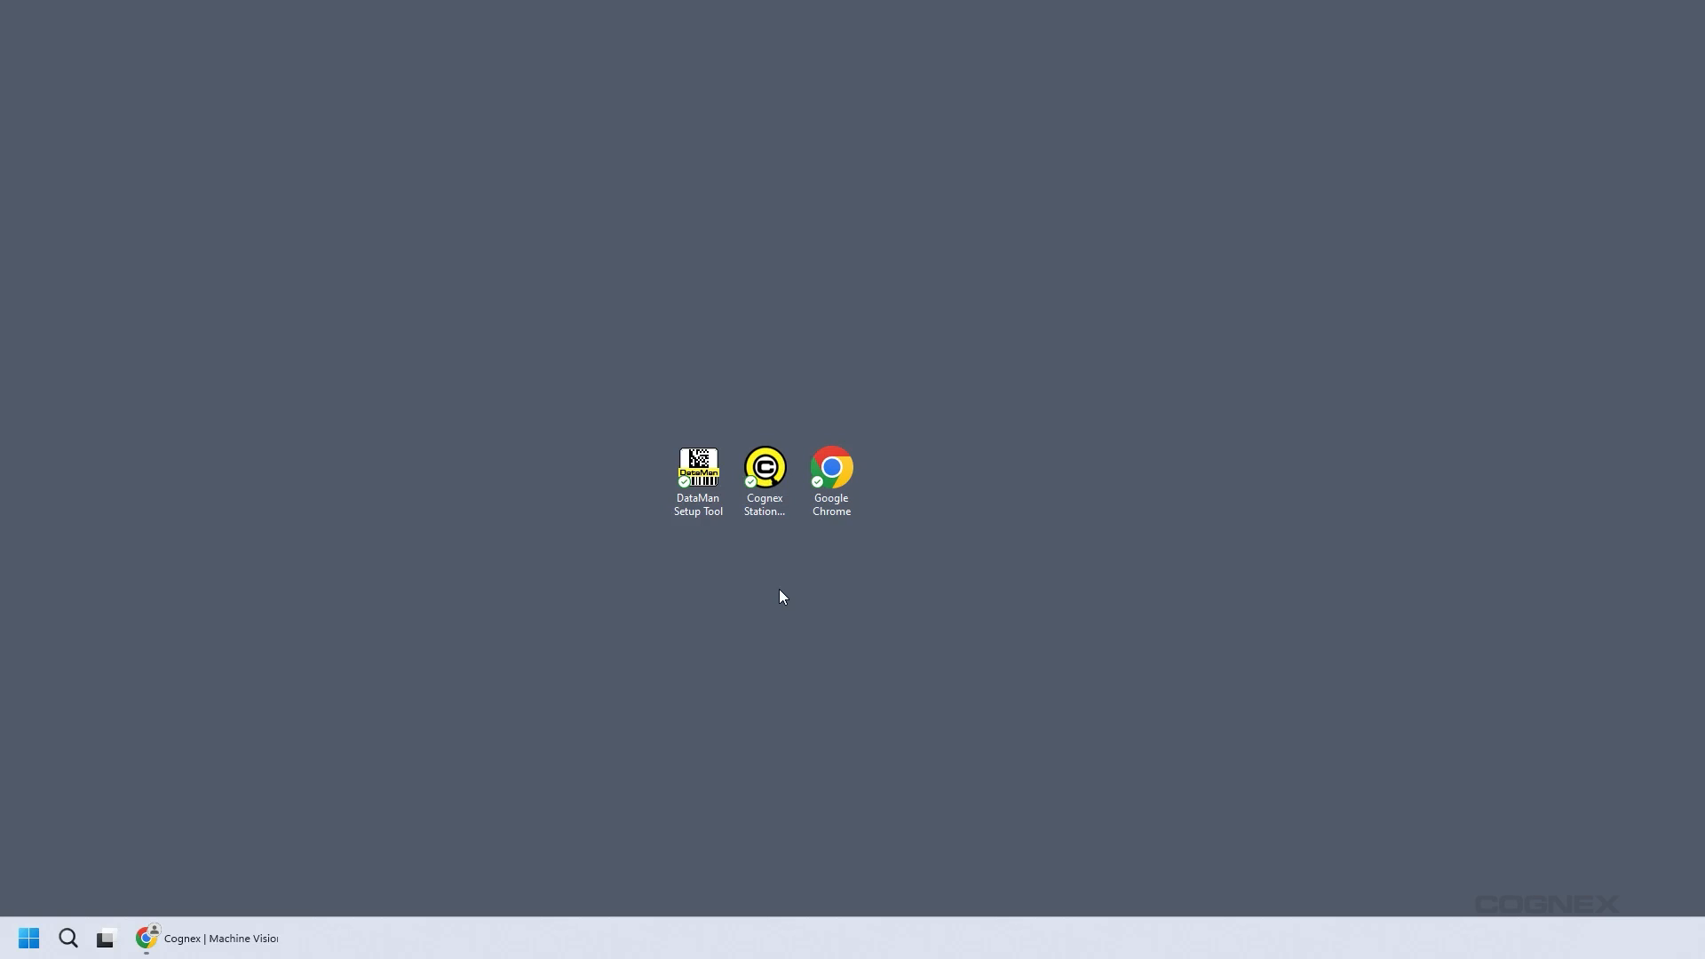
mouse_move(749, 604)
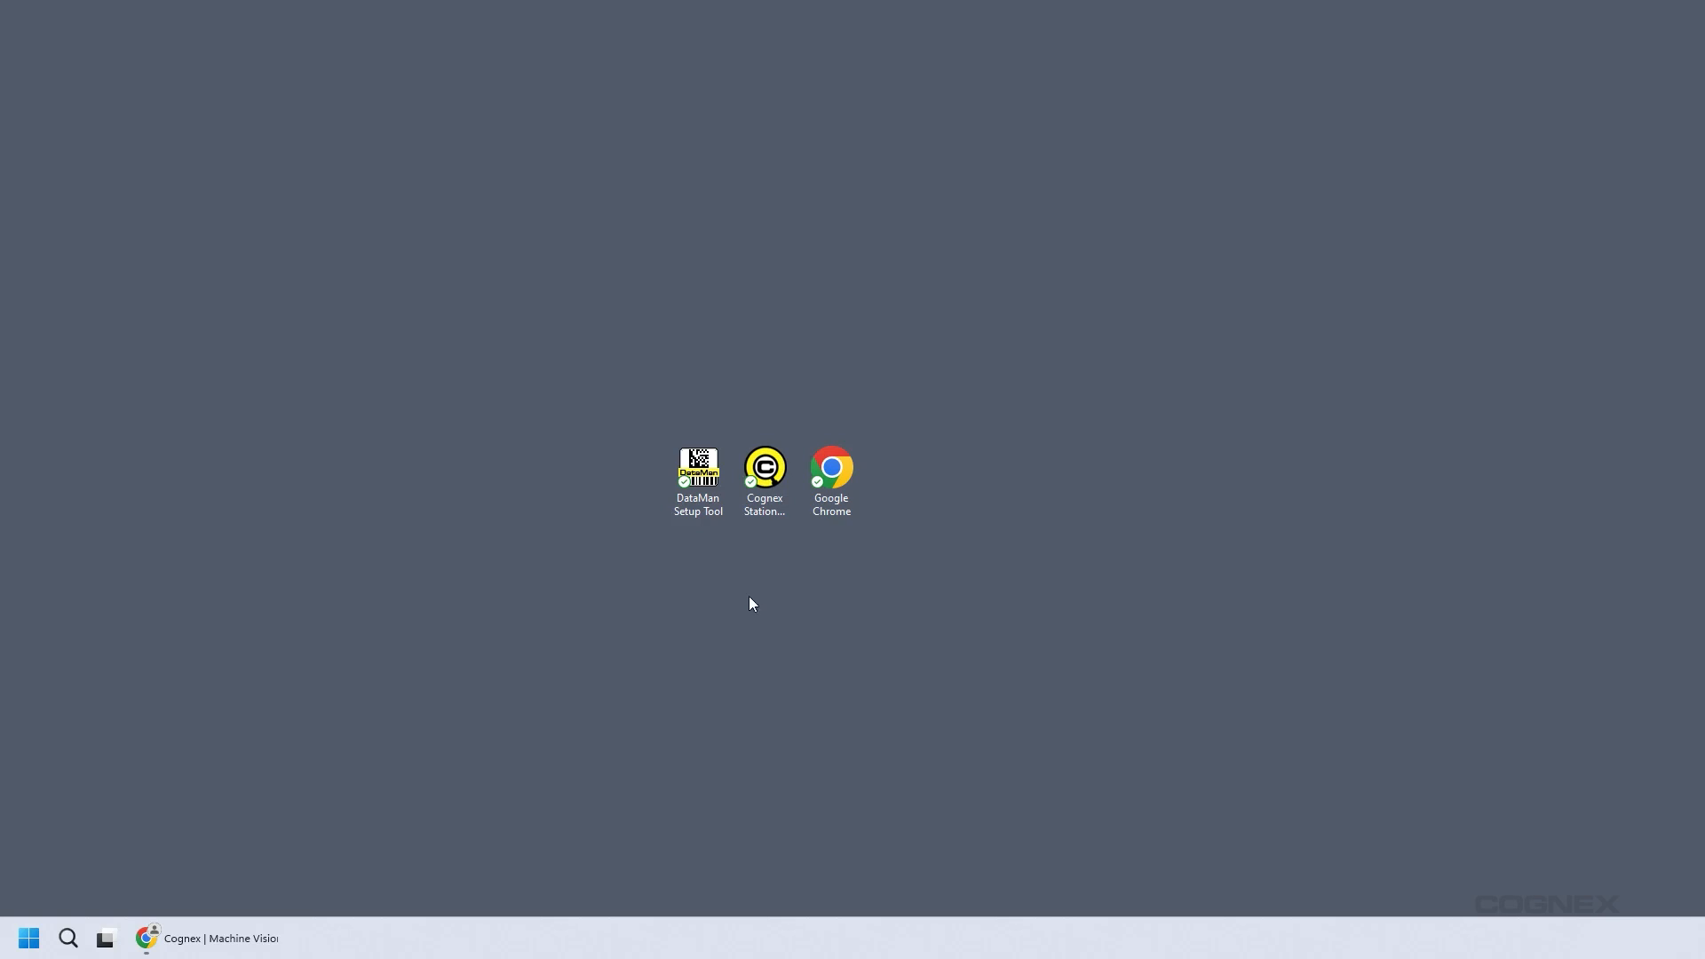
Step: Launch DataMan Setup Tool, rescan, and open DM395-31856E's WebUI in the browser
double_click(697, 470)
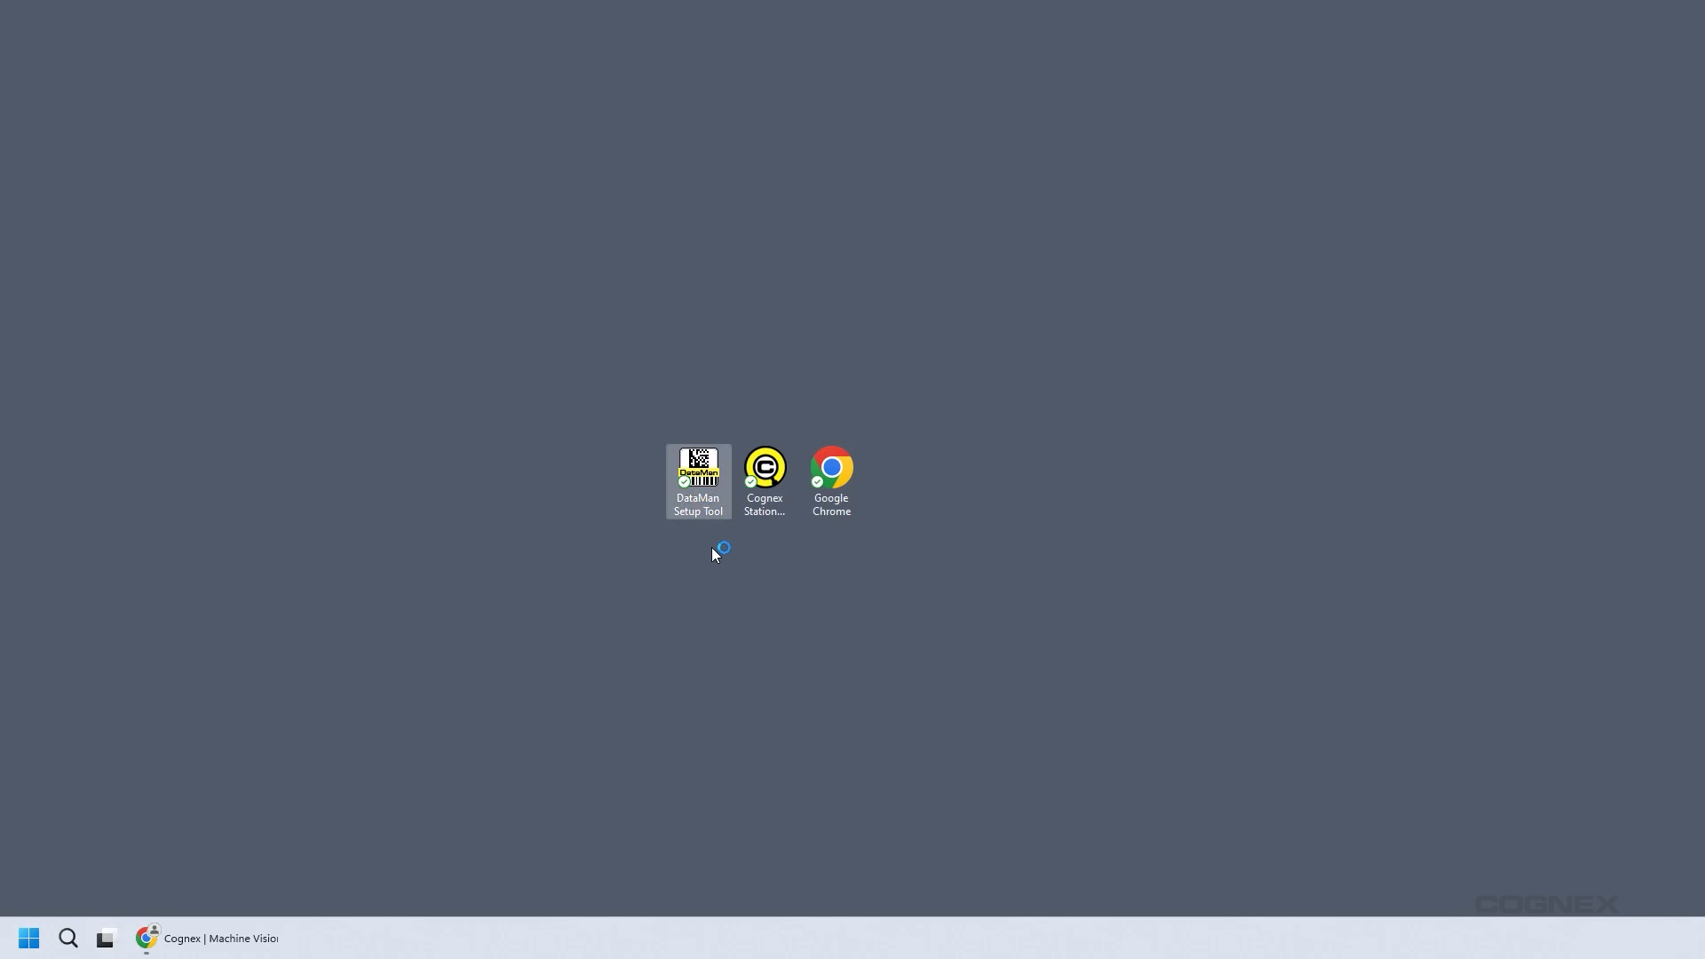
double_click(697, 473)
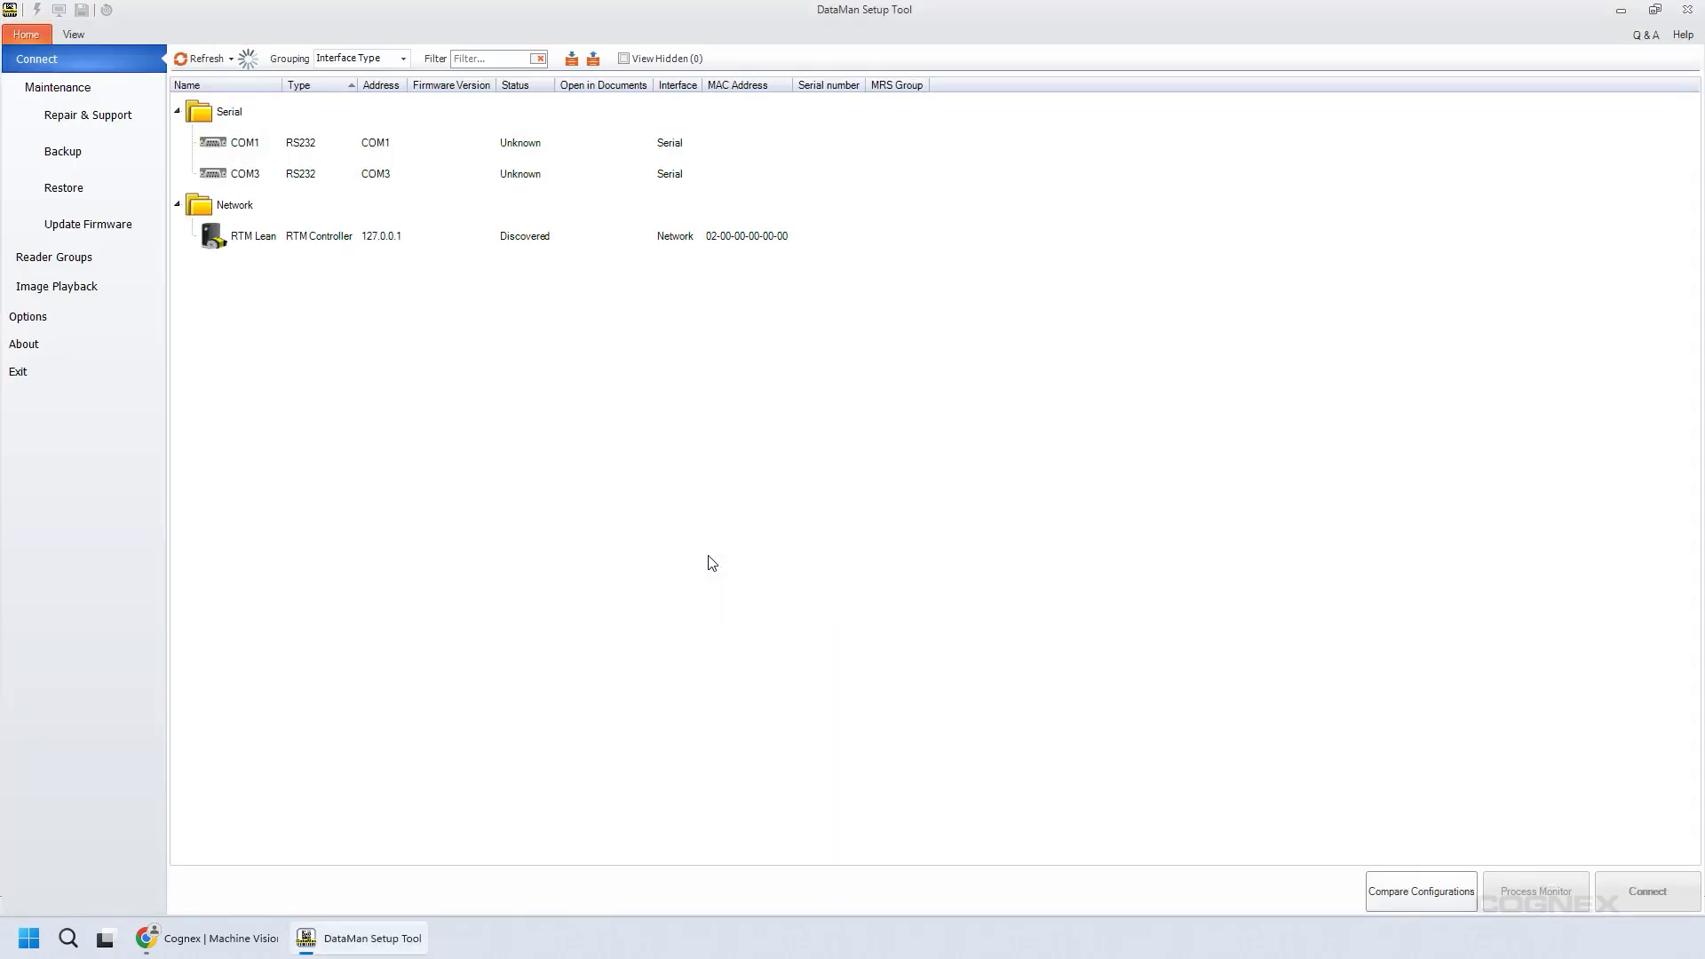
click(199, 58)
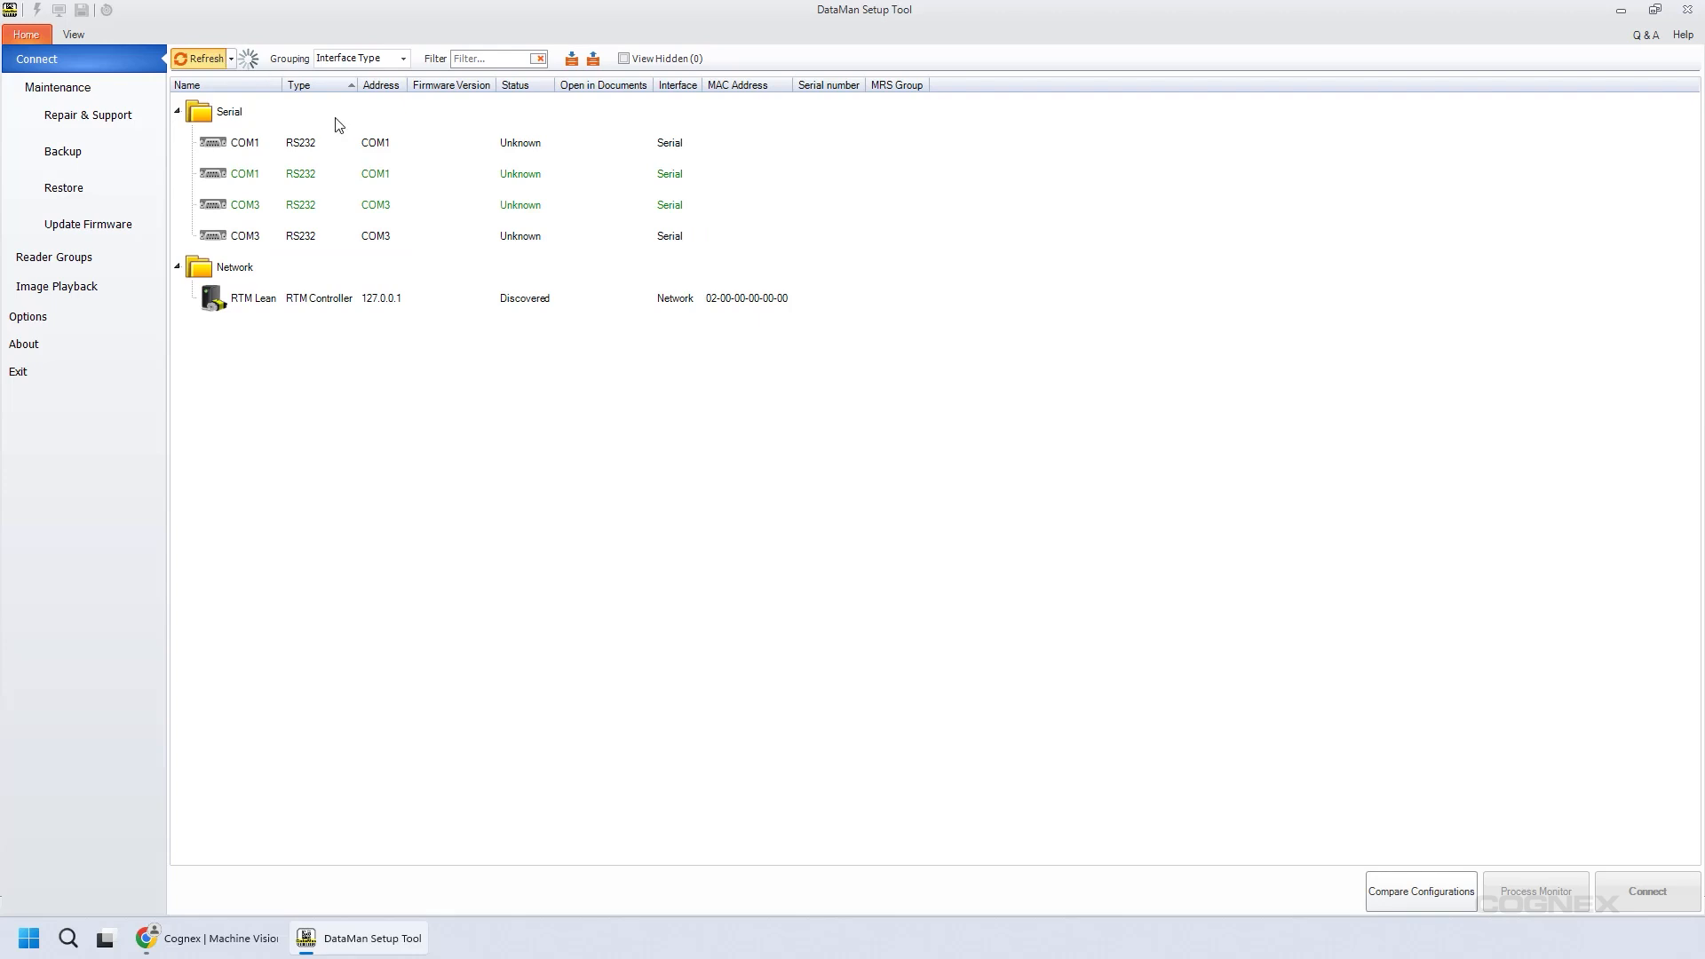
click(203, 57)
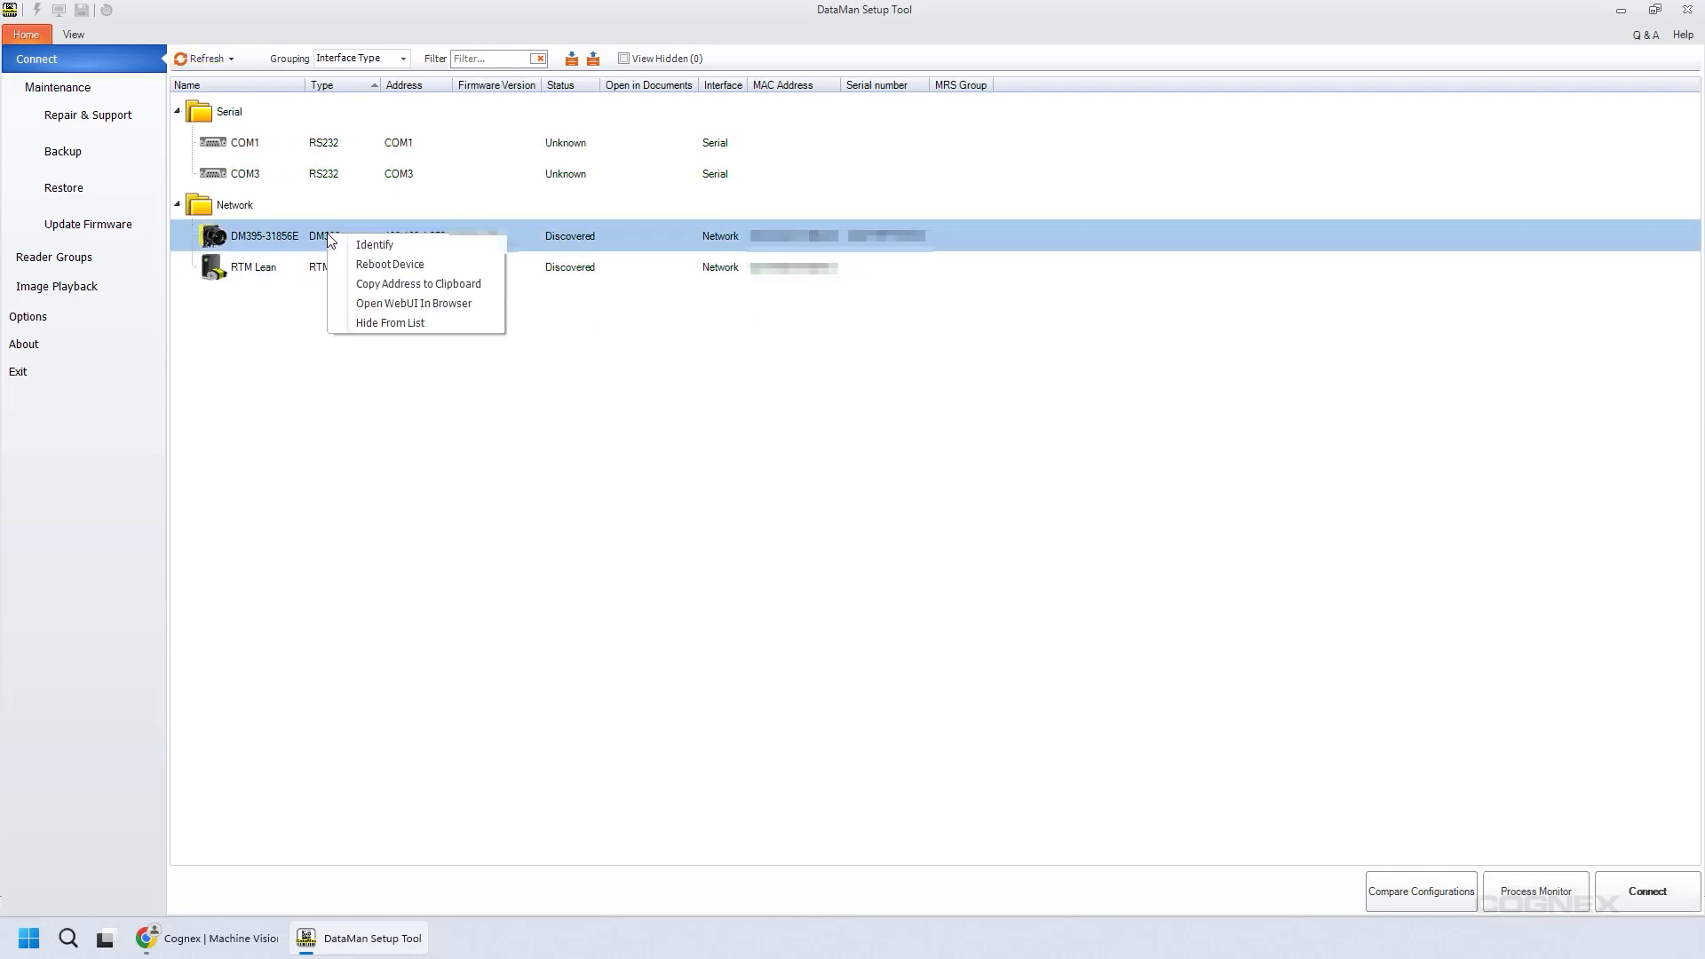
mouse_move(413, 303)
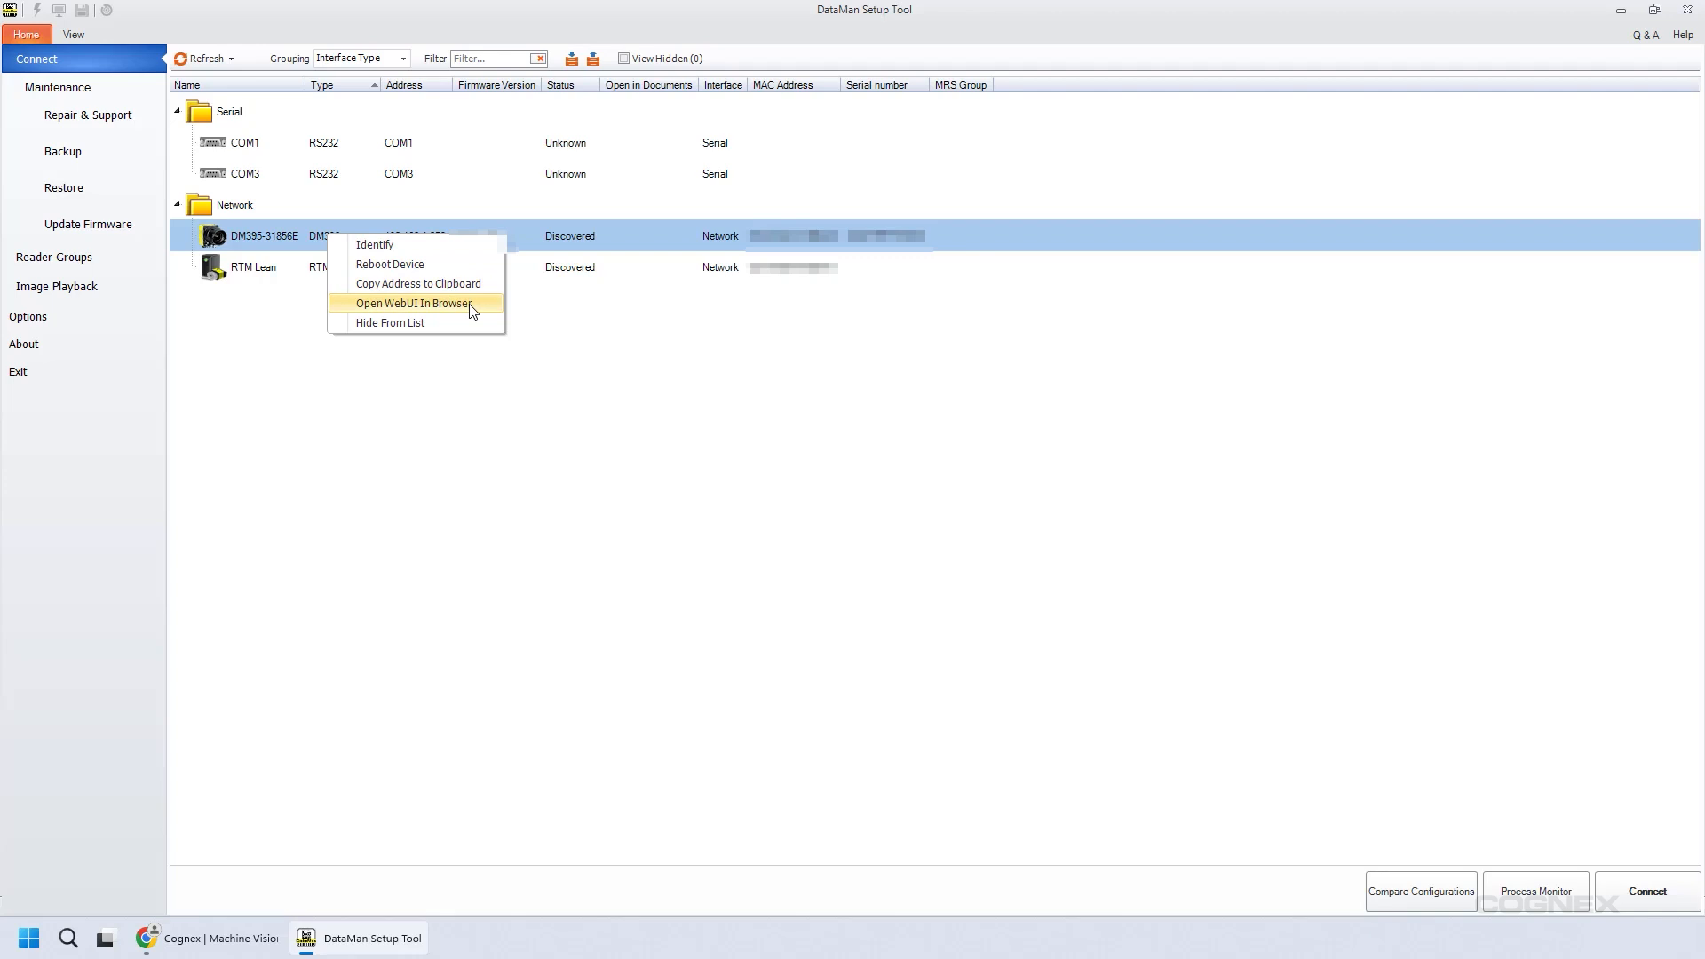
click(412, 302)
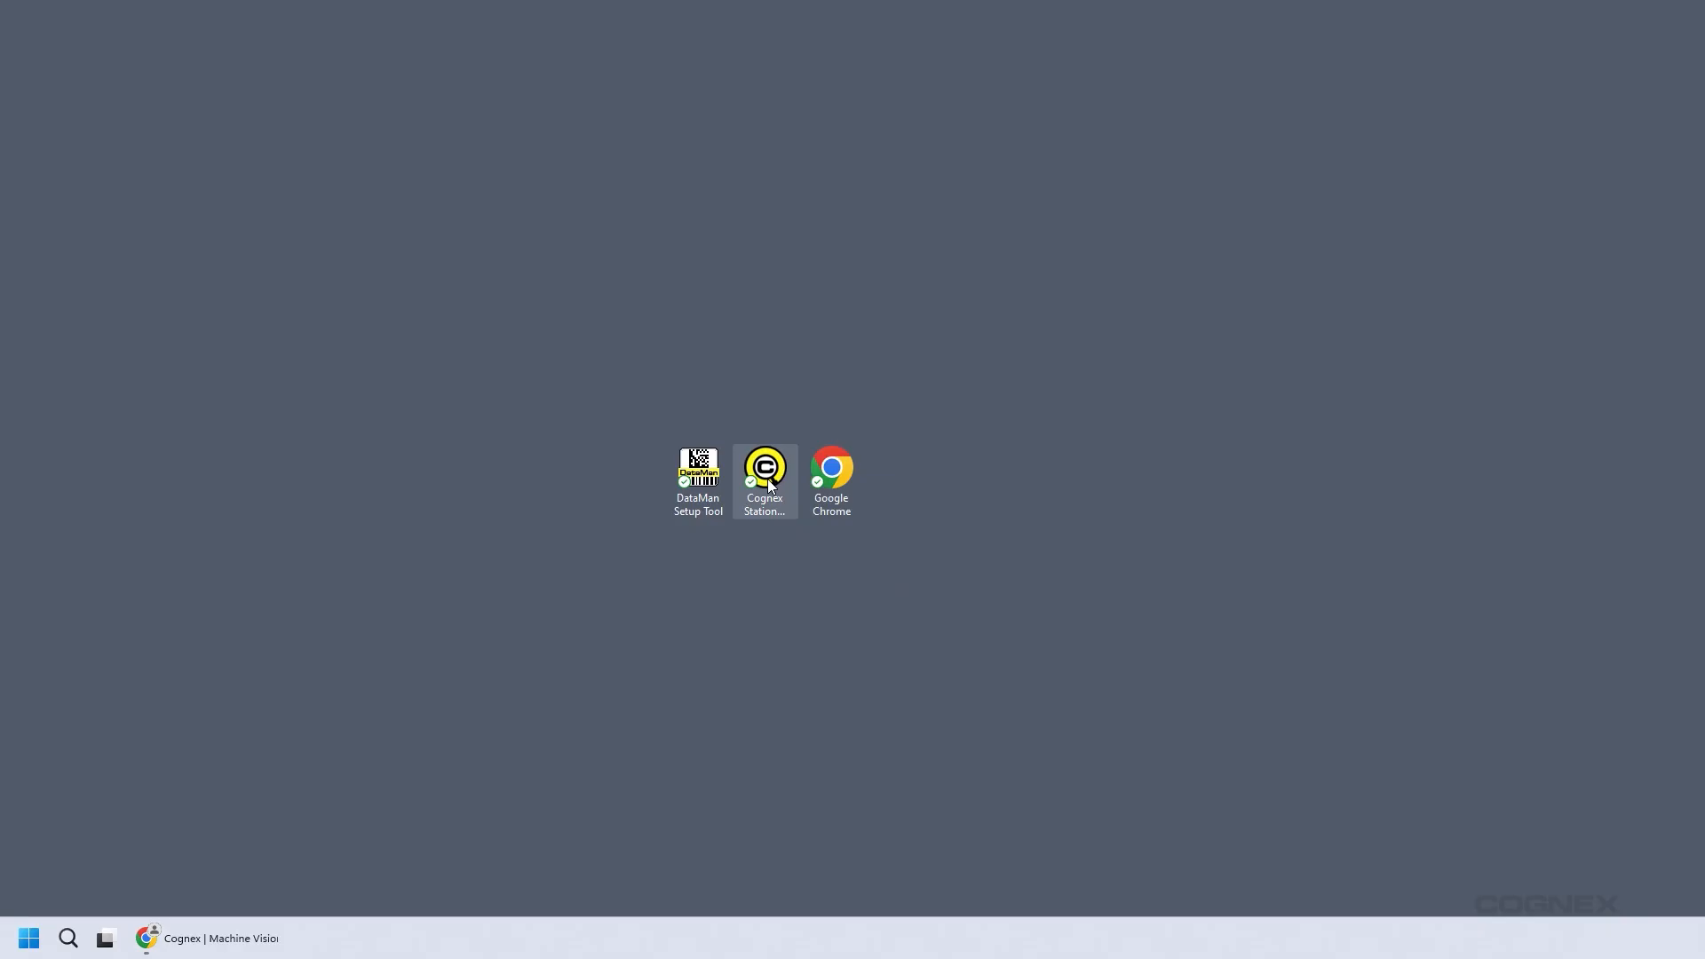
mouse_move(770, 596)
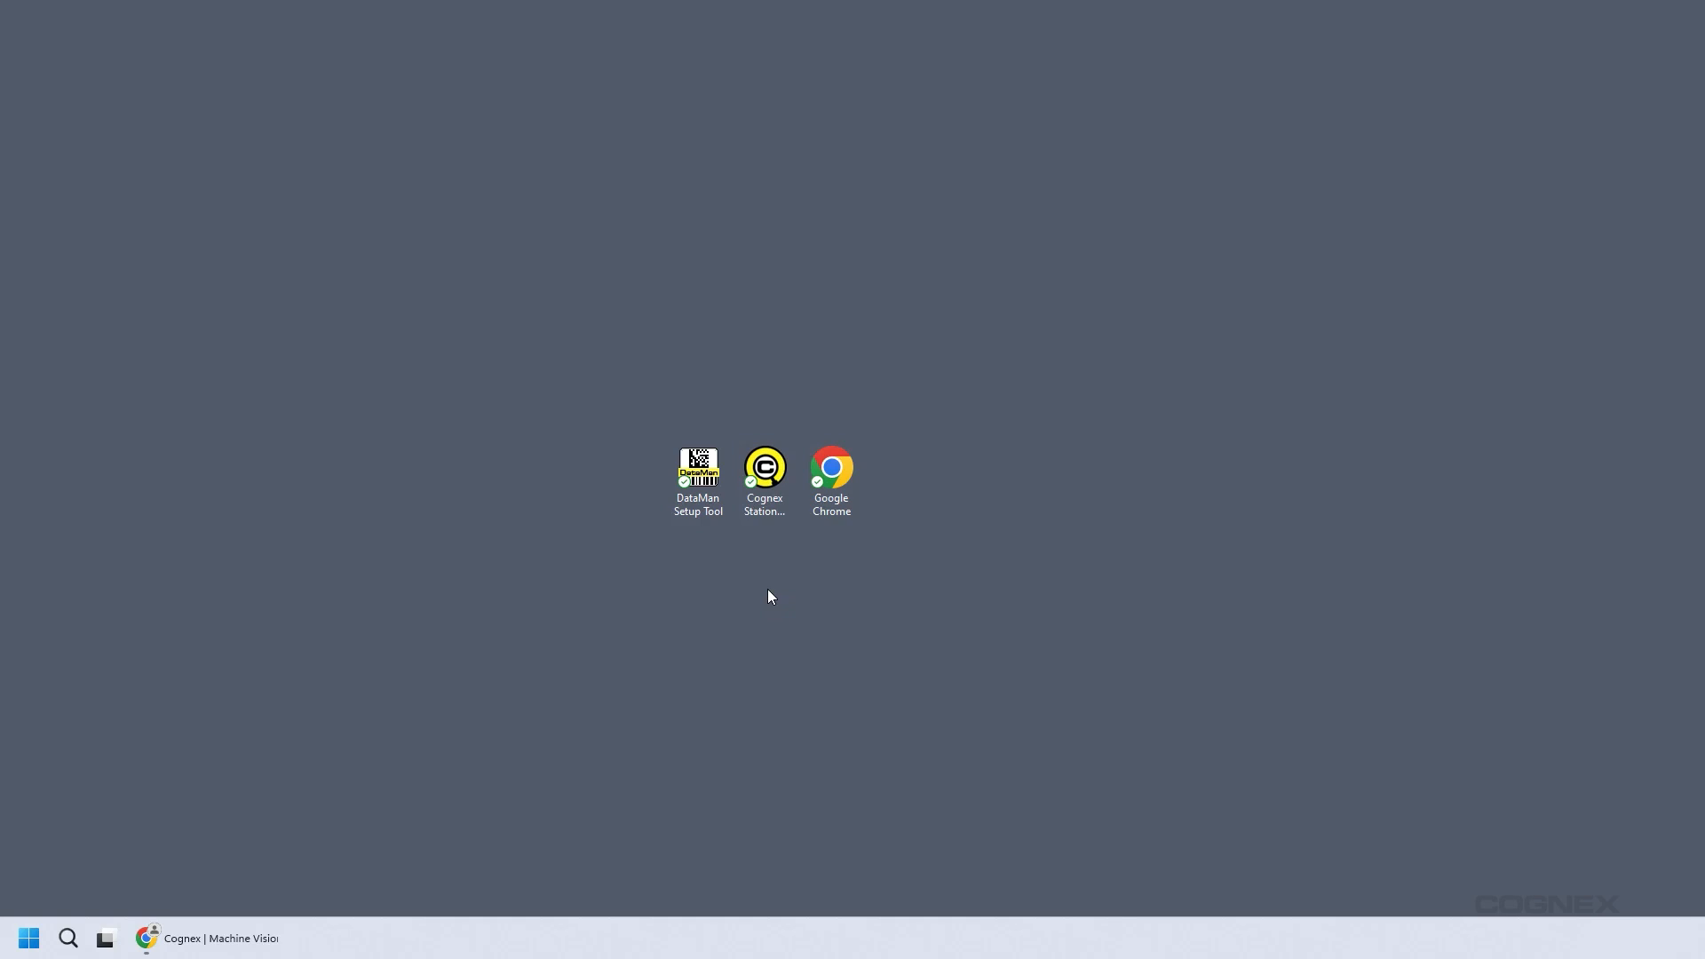
Step: Open DM395-31856E's WebUI from Station Manager without MyCognex sign-in, then close that tab
double_click(765, 466)
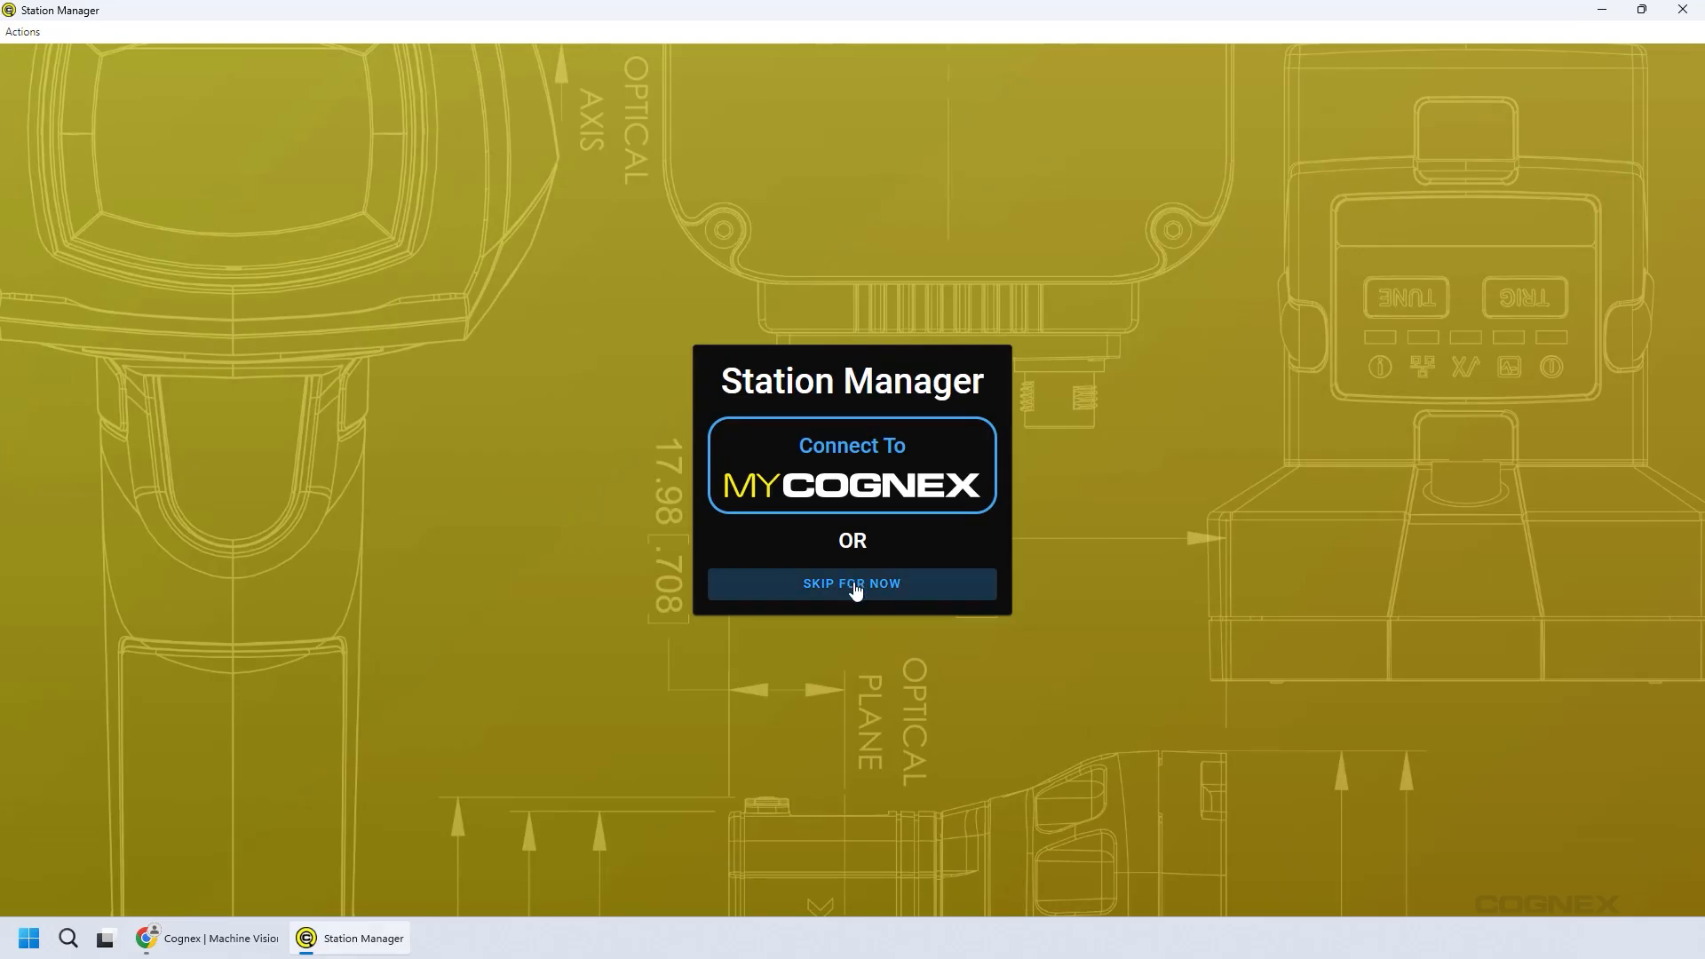
click(852, 583)
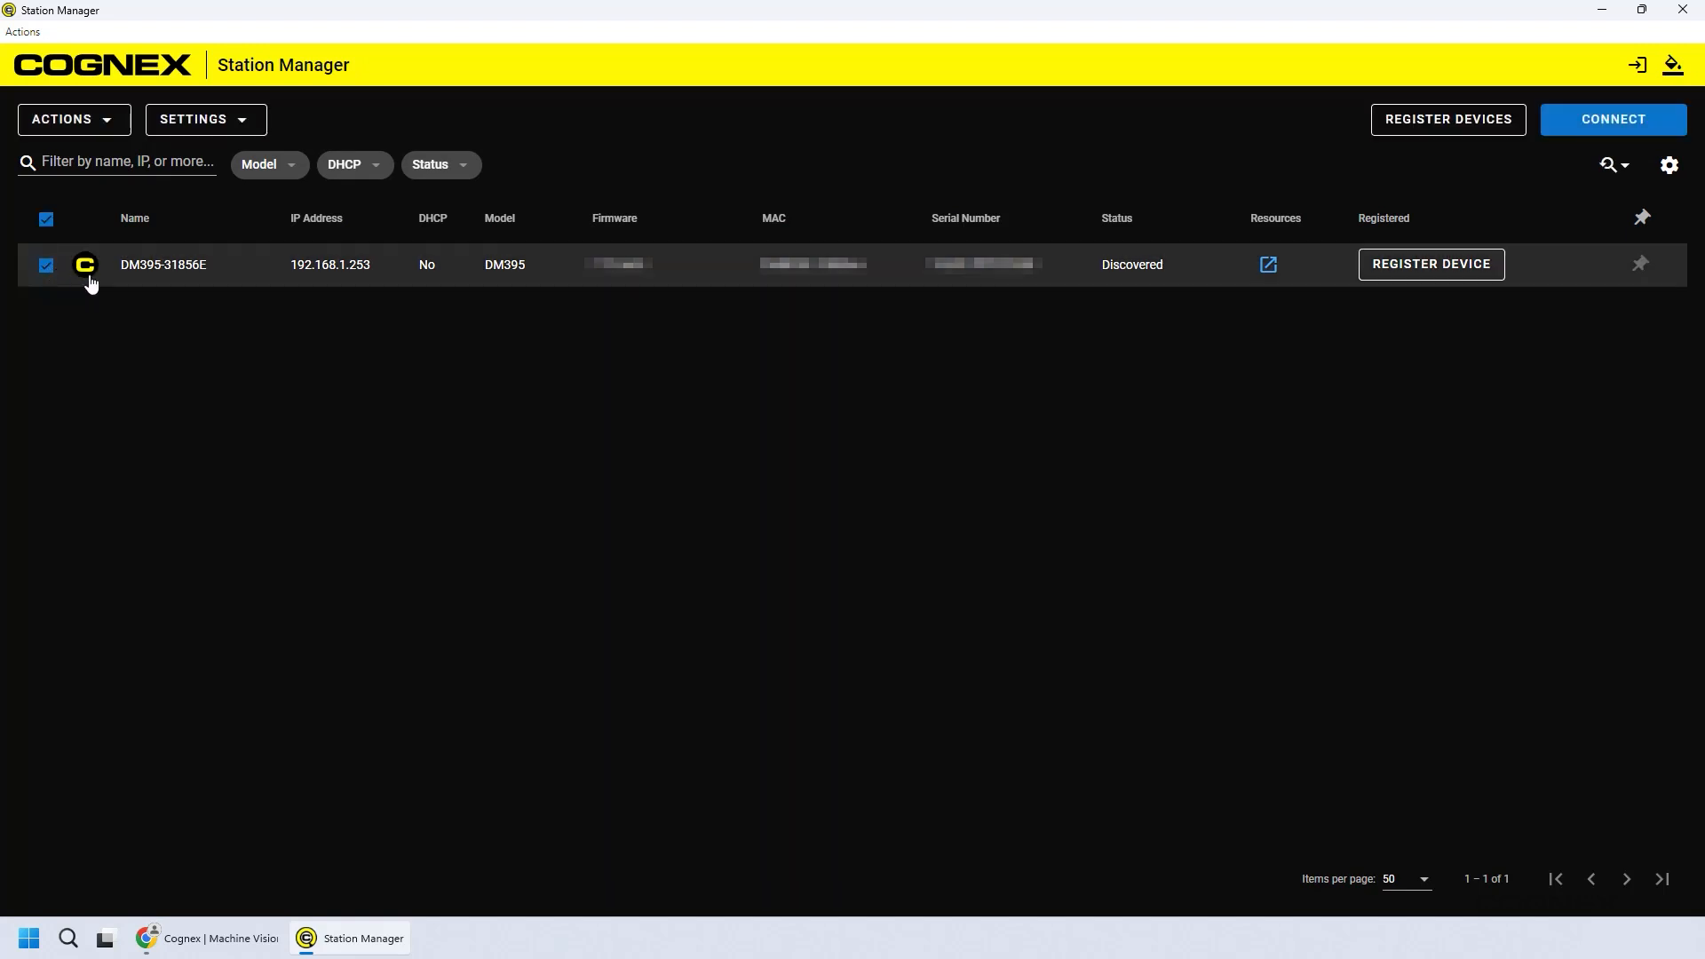
mouse_move(1615, 165)
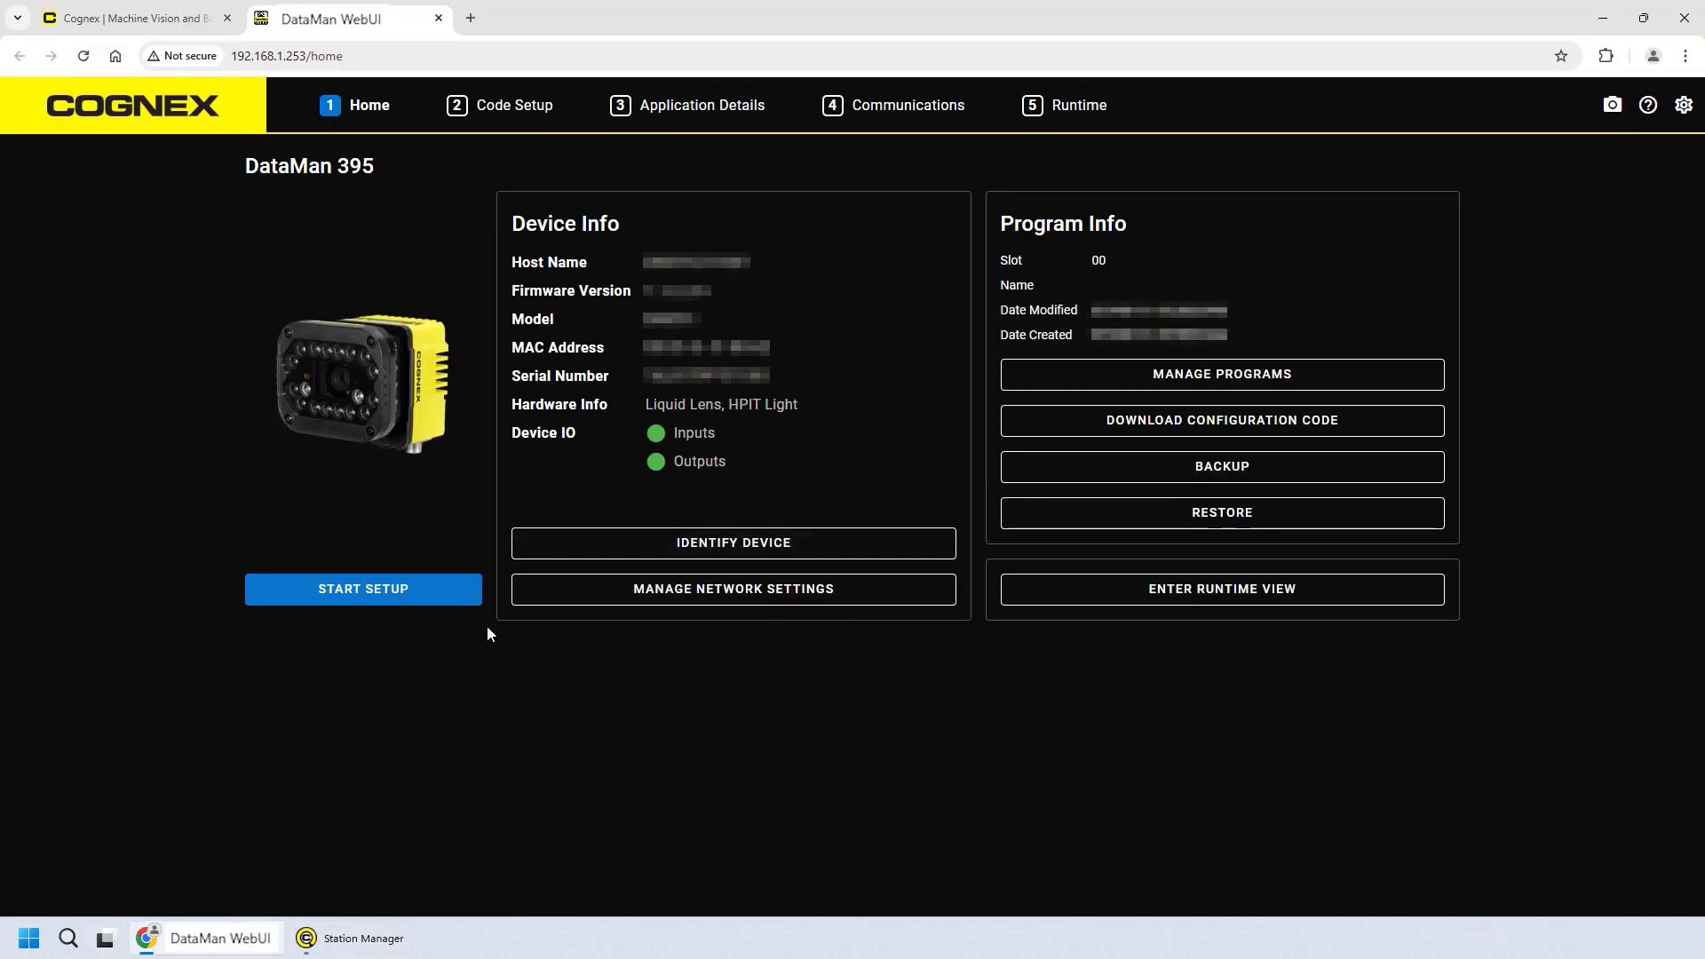
click(1600, 18)
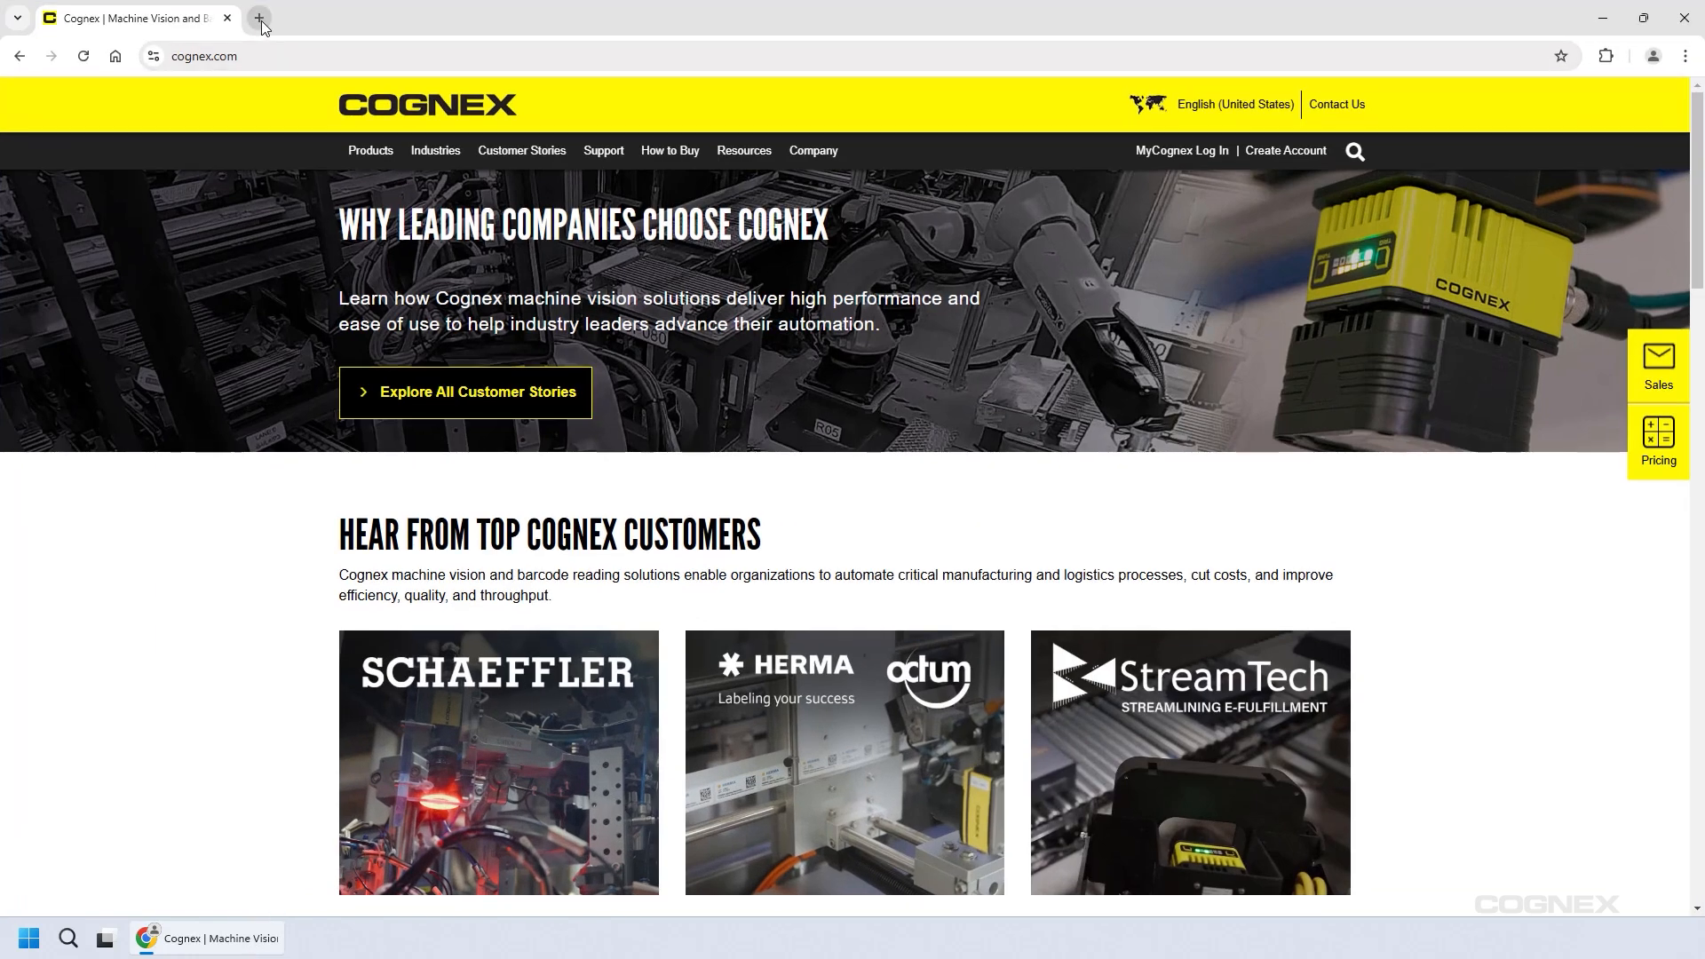
Step: Load the DataMan 395 home page at 192.168.1.253 in a new Chrome tab
click(258, 18)
text(192.16)
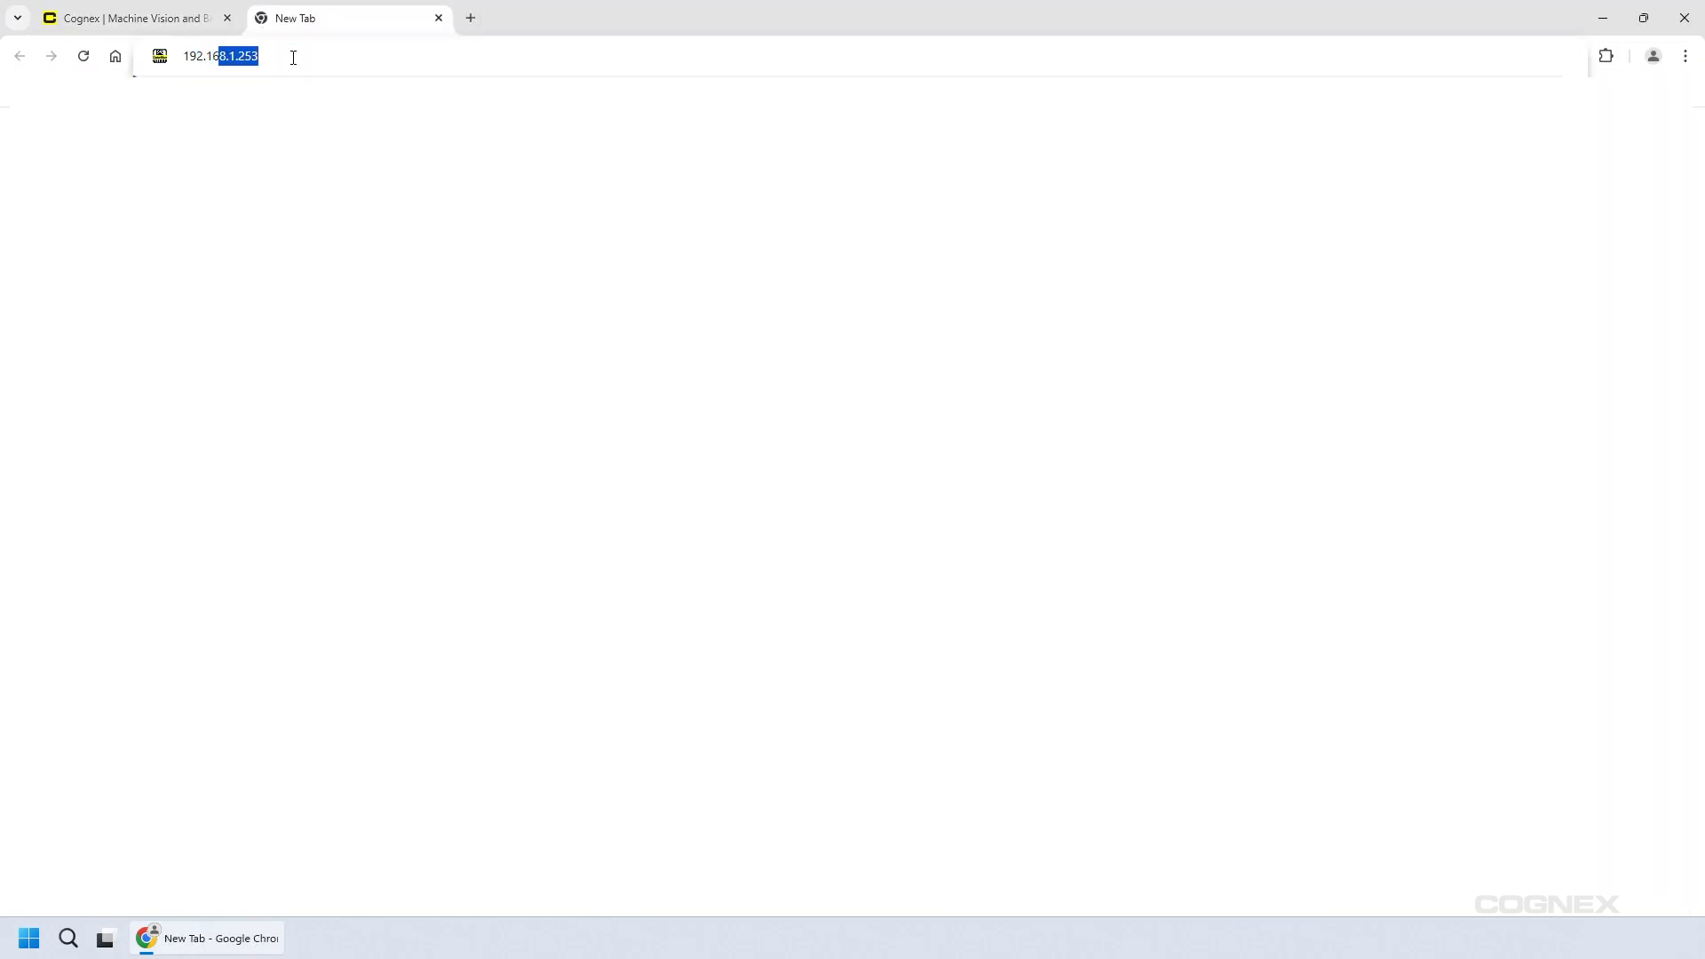
key(Return)
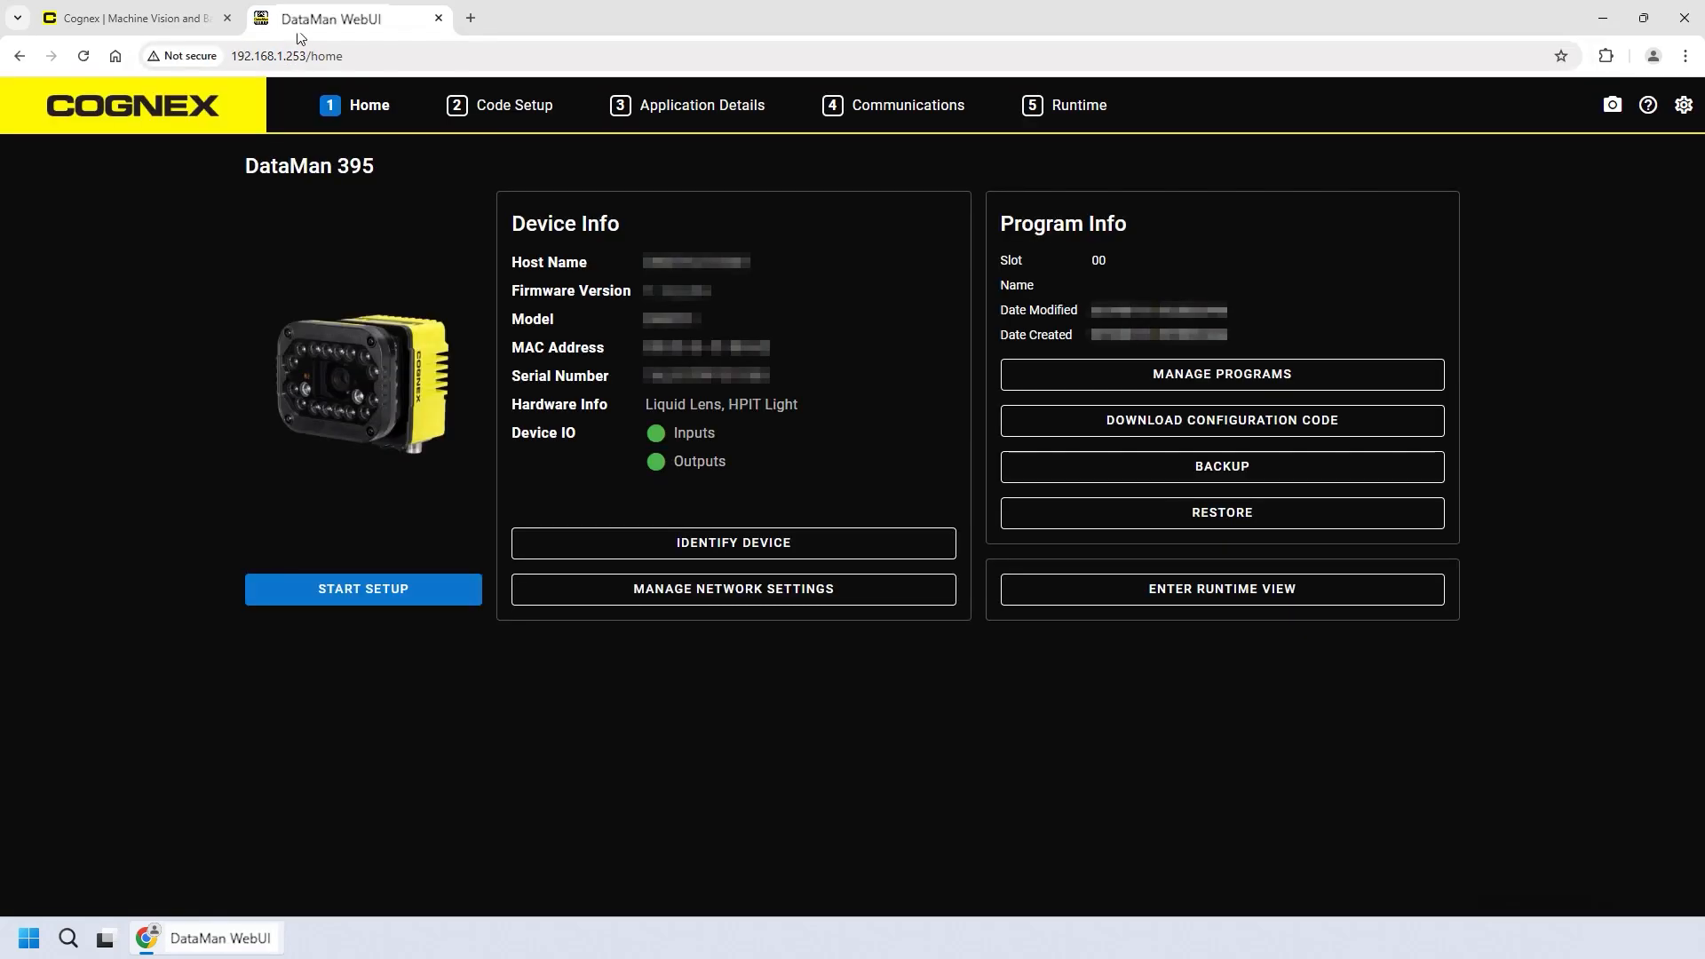
mouse_move(486, 624)
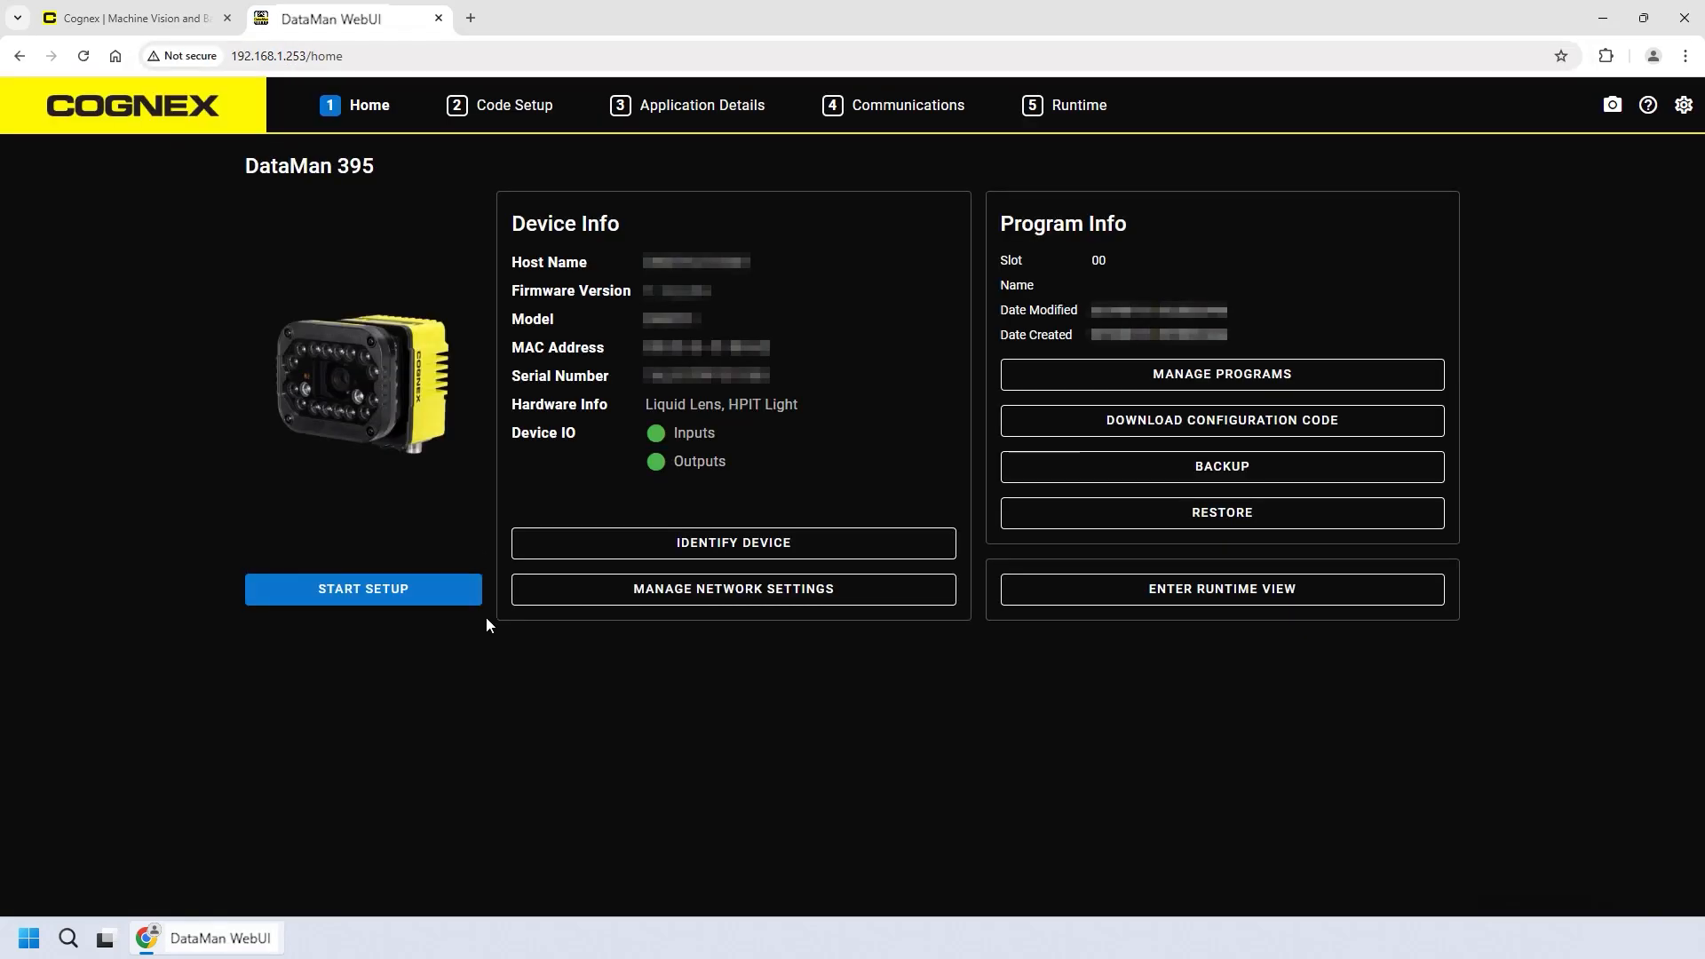